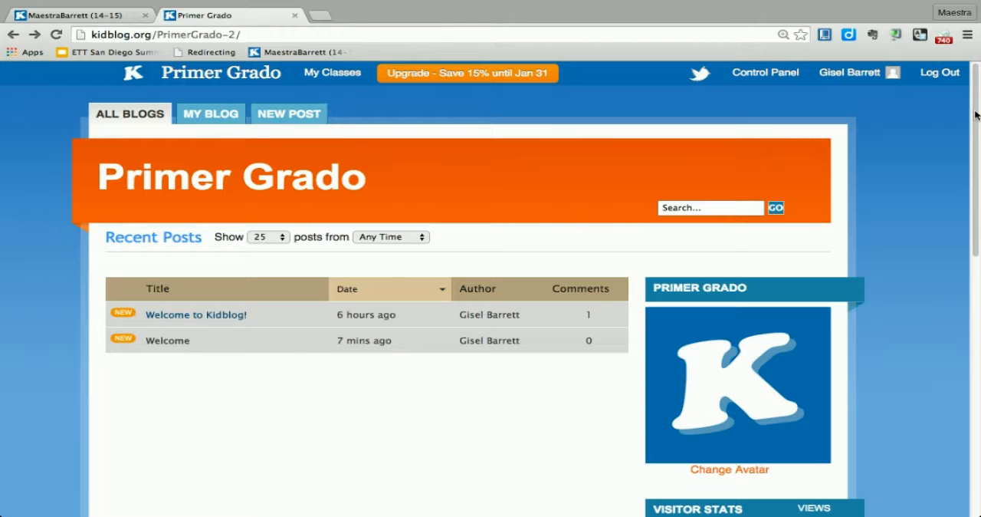
mouse_move(935, 159)
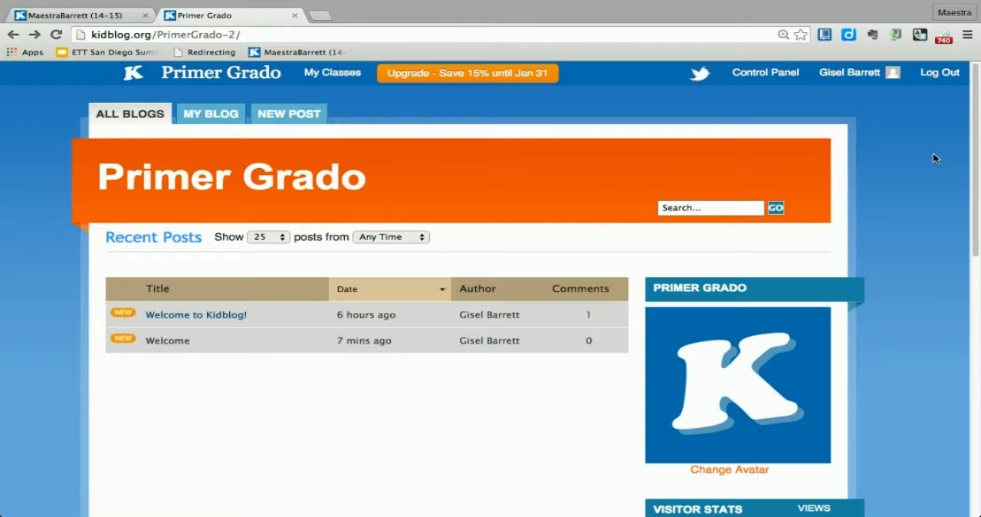
mouse_move(909, 127)
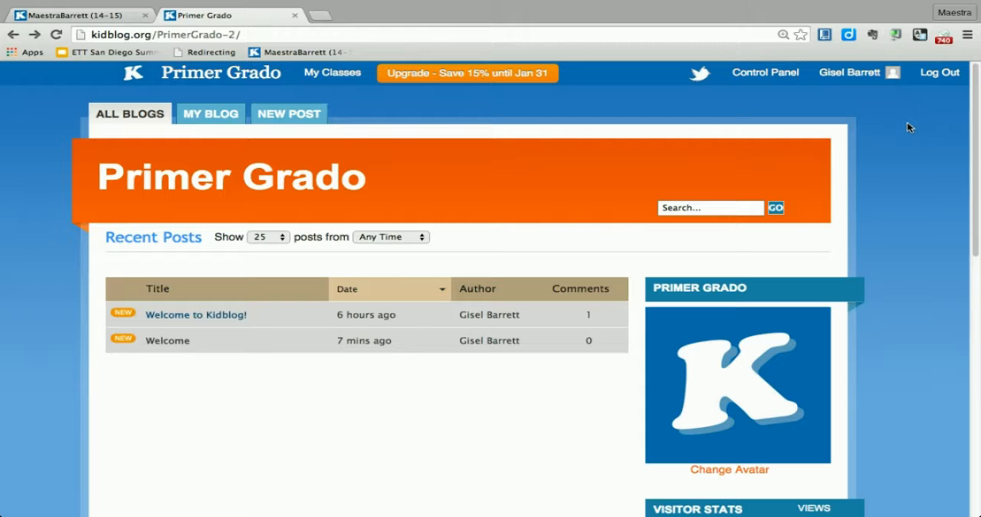
mouse_move(832, 107)
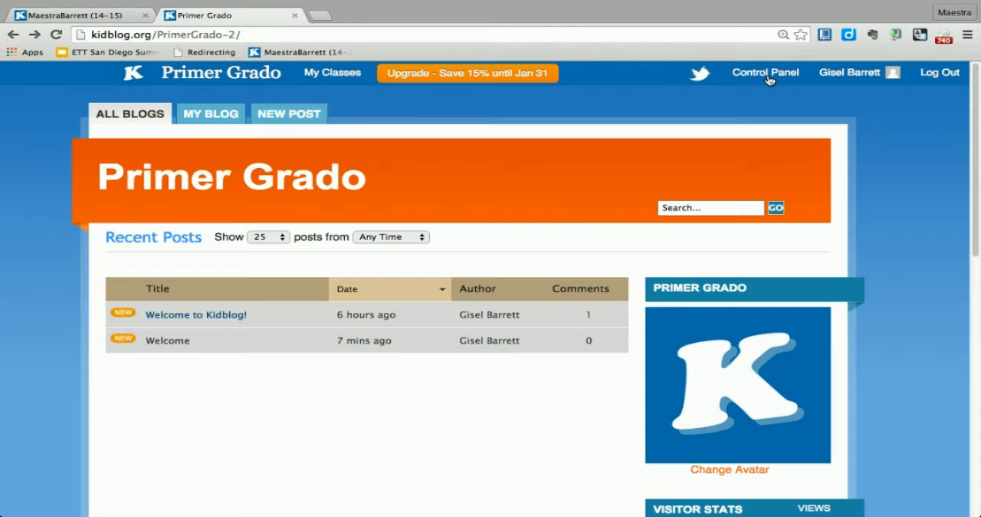
Step: Reach the Primer Grado General Settings through the Control Panel dashboard
click(764, 72)
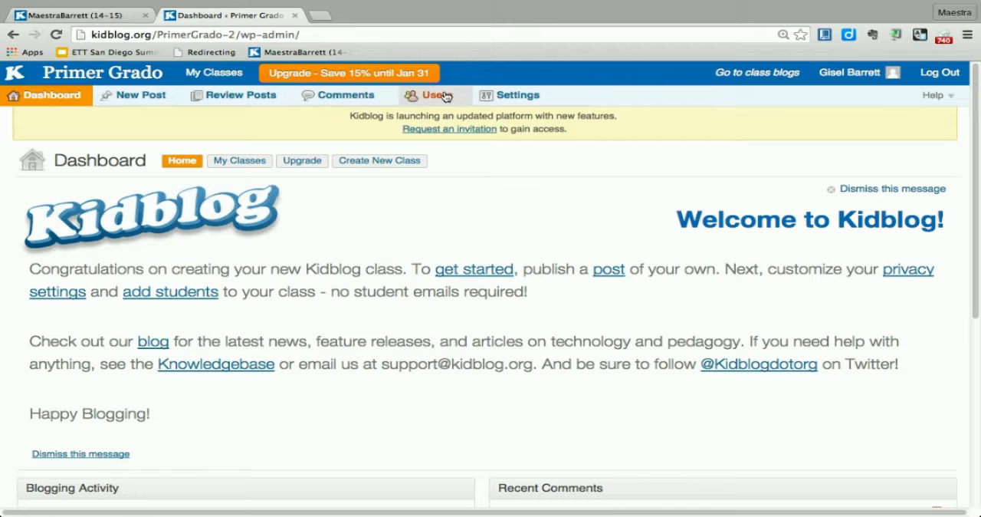
mouse_move(510, 94)
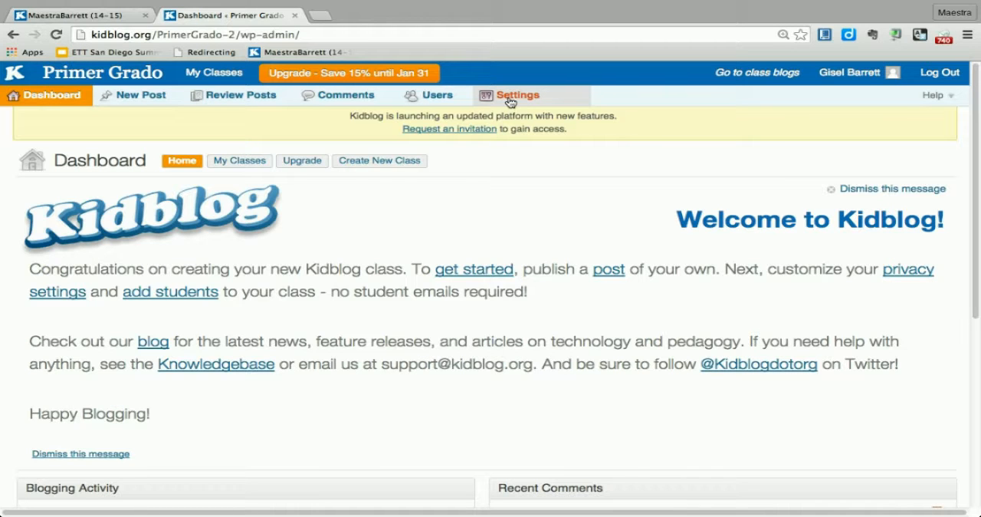
click(517, 94)
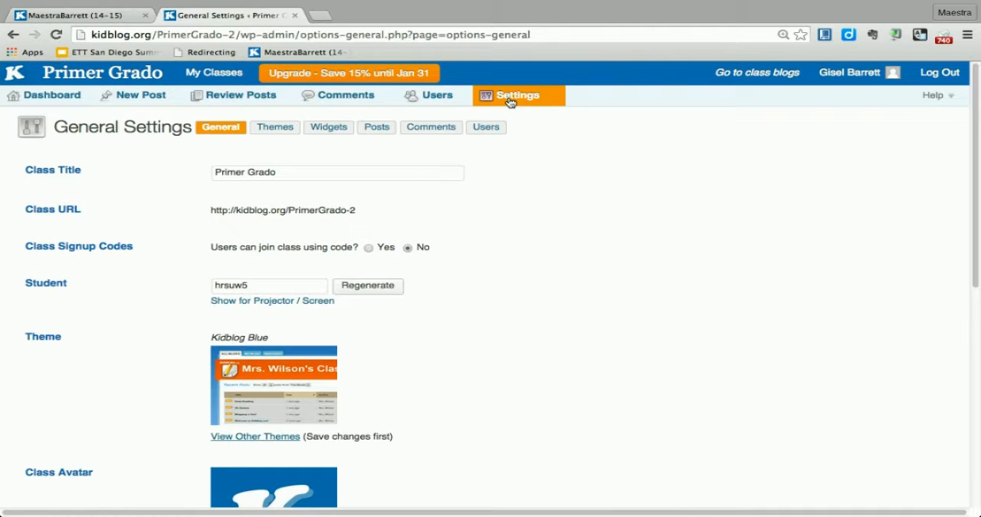
mouse_move(161, 135)
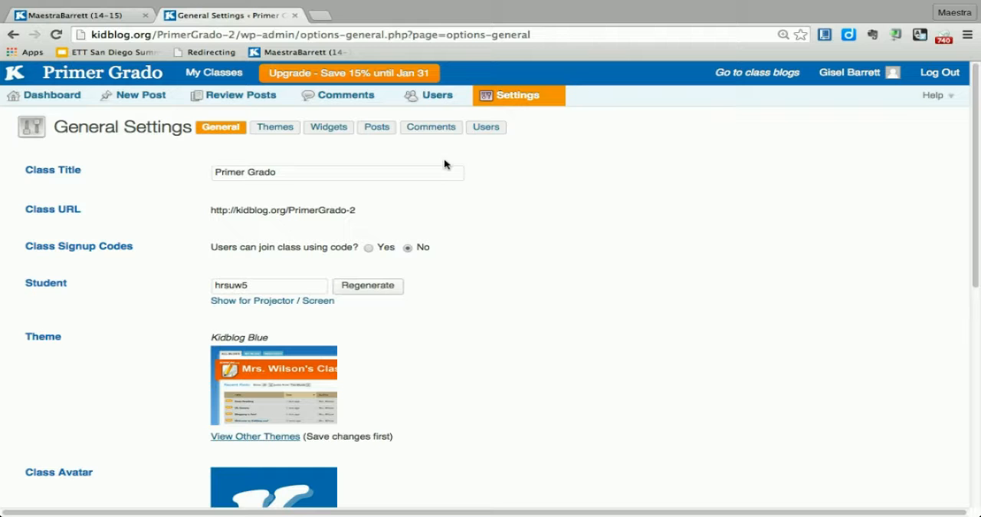
mouse_move(328, 126)
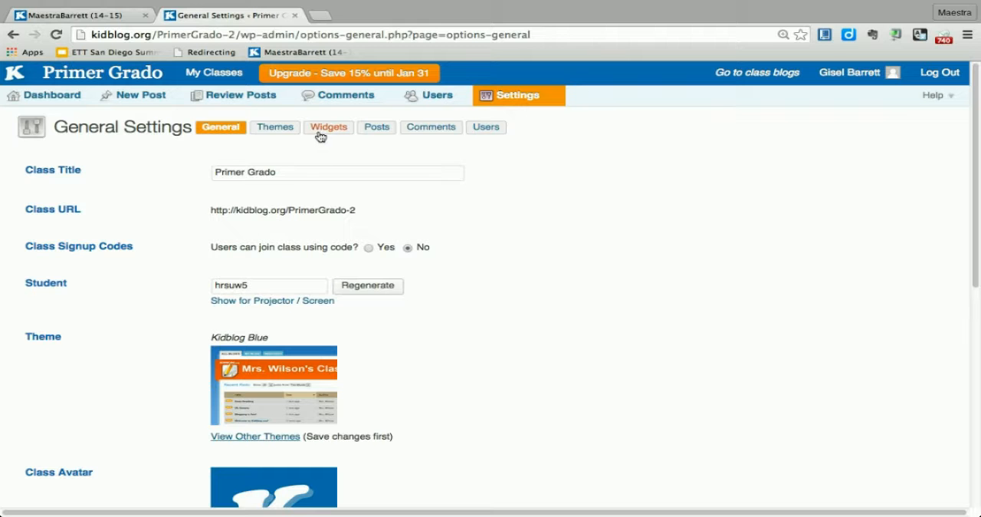
Step: Switch to Widgets Settings and bring the Blogroll section into view
click(329, 126)
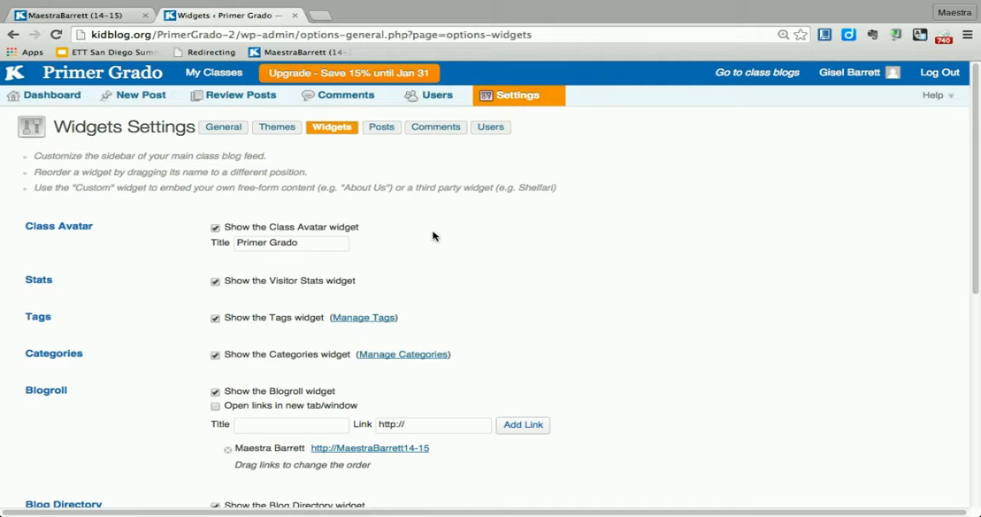
scroll(down, 3)
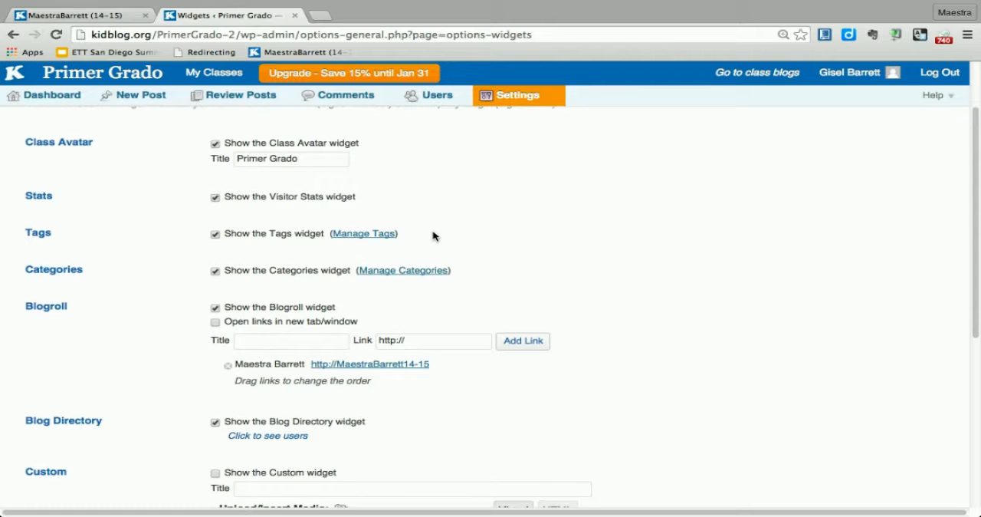
scroll(down, 3)
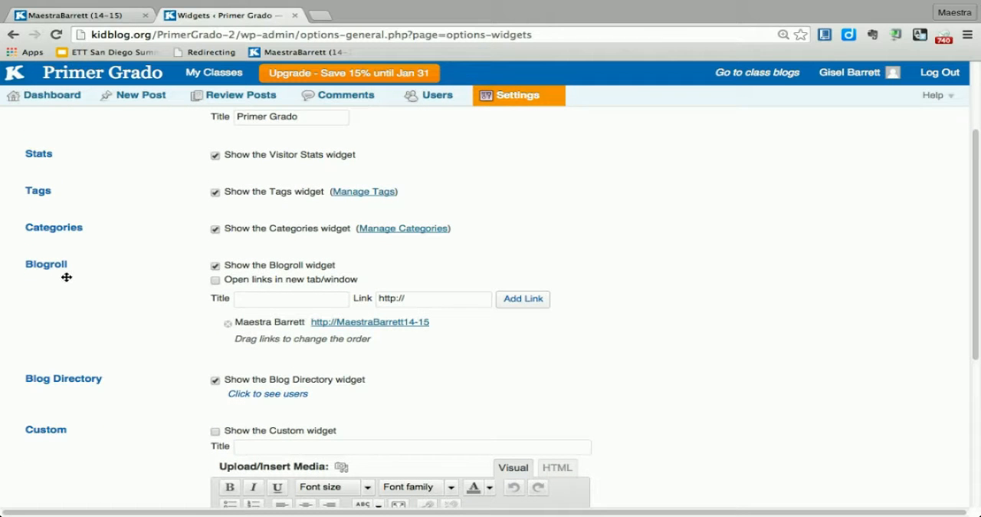
mouse_move(56, 267)
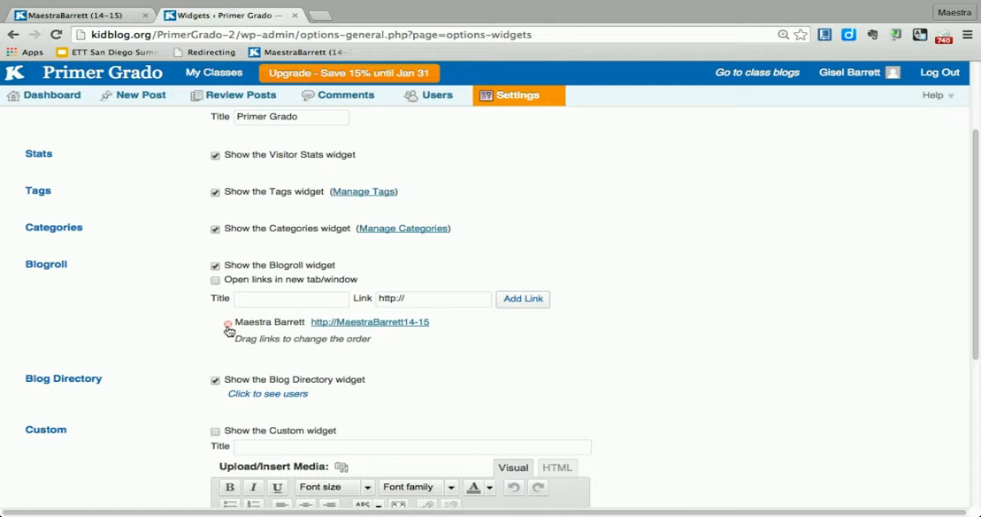
Step: Remove the Maestra Barrett link and add 'Ms. Barrett's Class' pointing to the MaestraBarrett14-15 blog
click(228, 323)
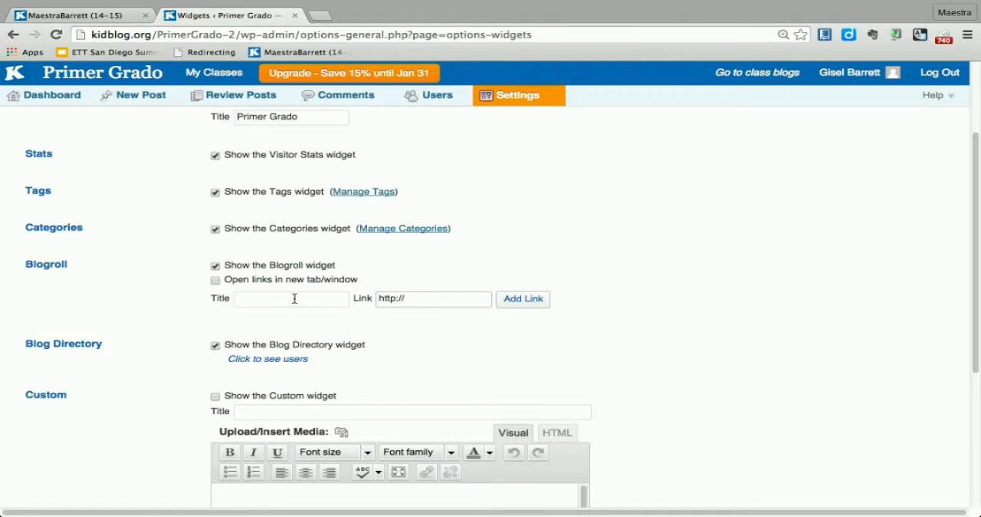
text(M)
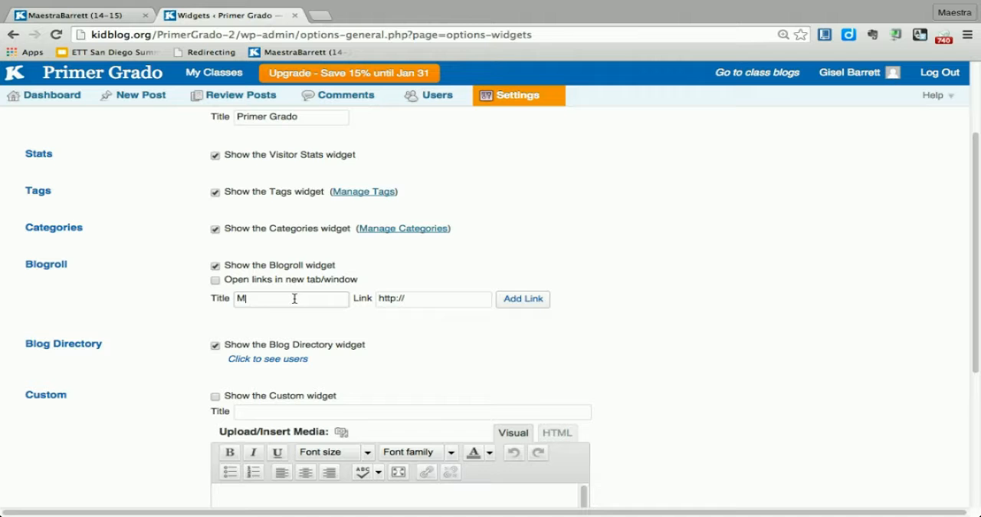
text(s. Barrett)
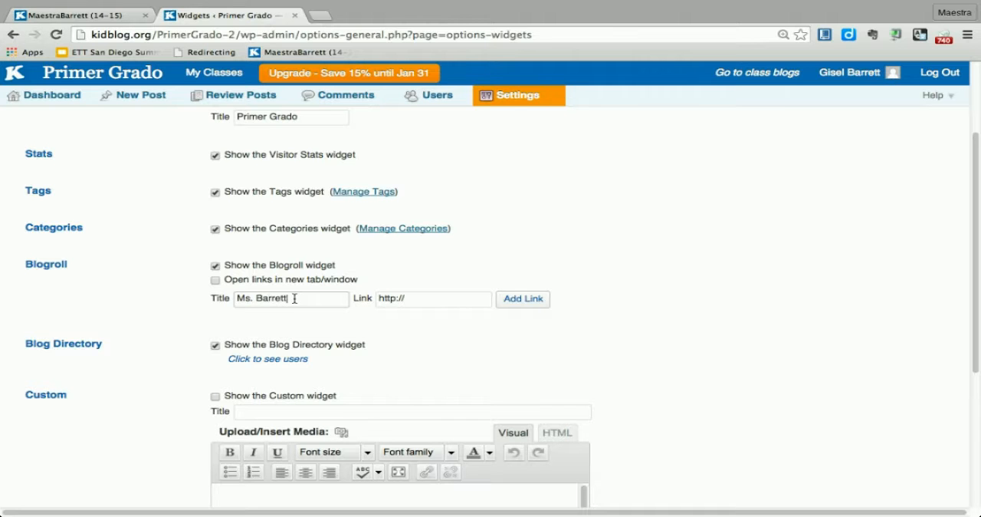
text('s Class)
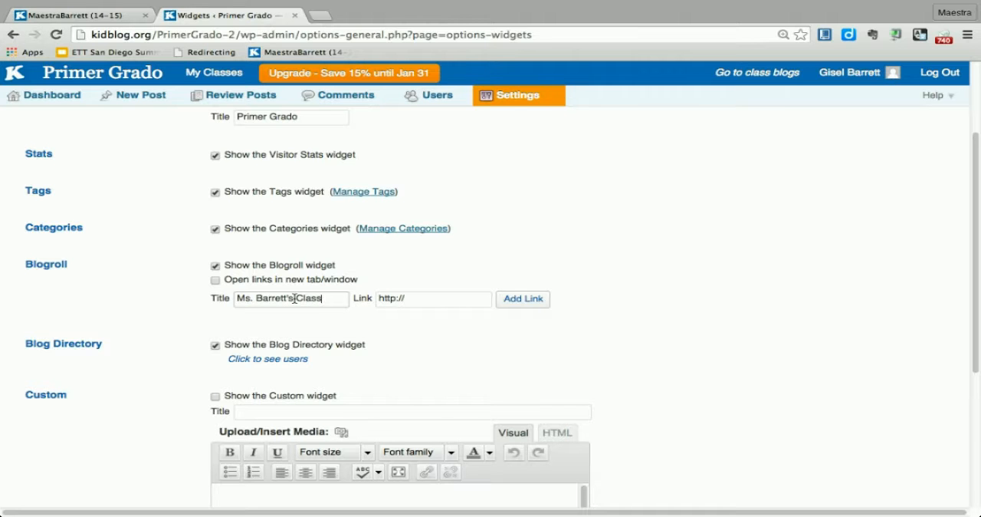
click(433, 298)
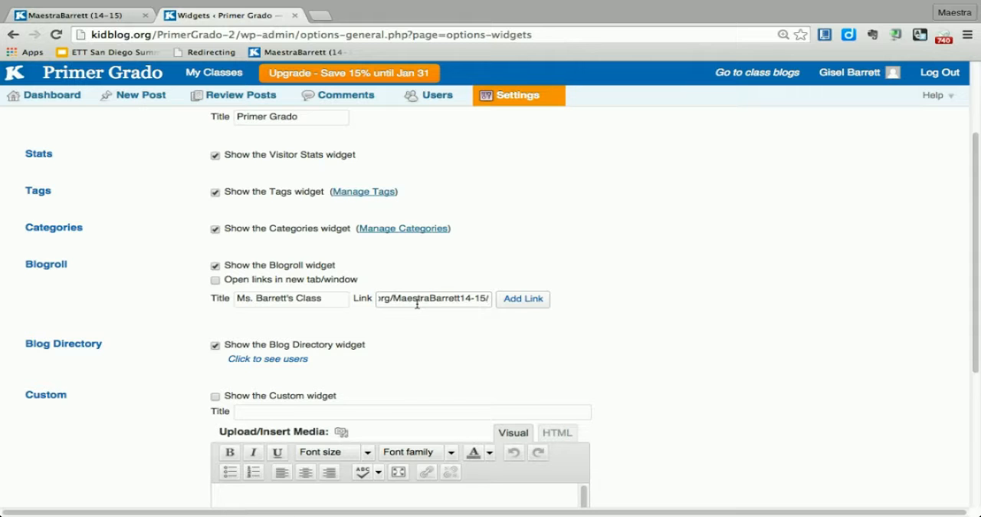
click(523, 298)
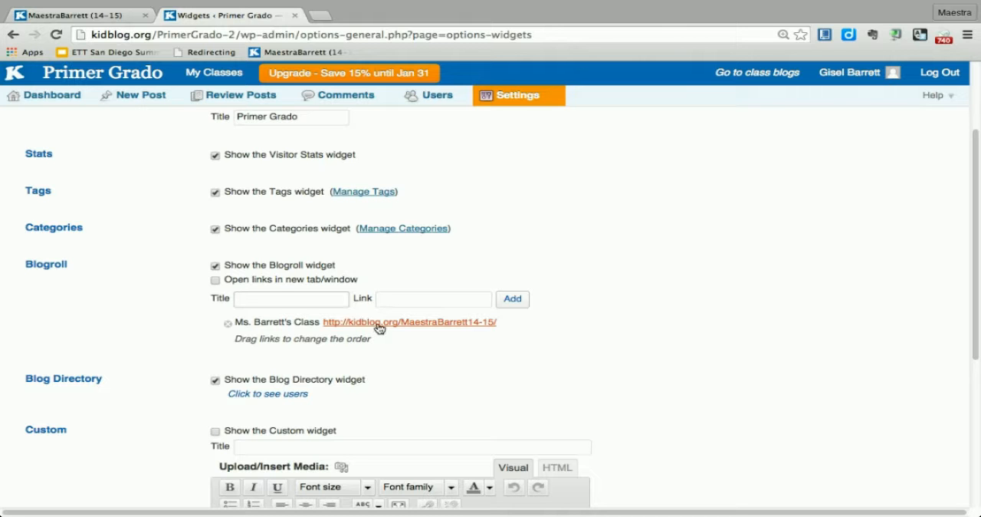
scroll(down, 3)
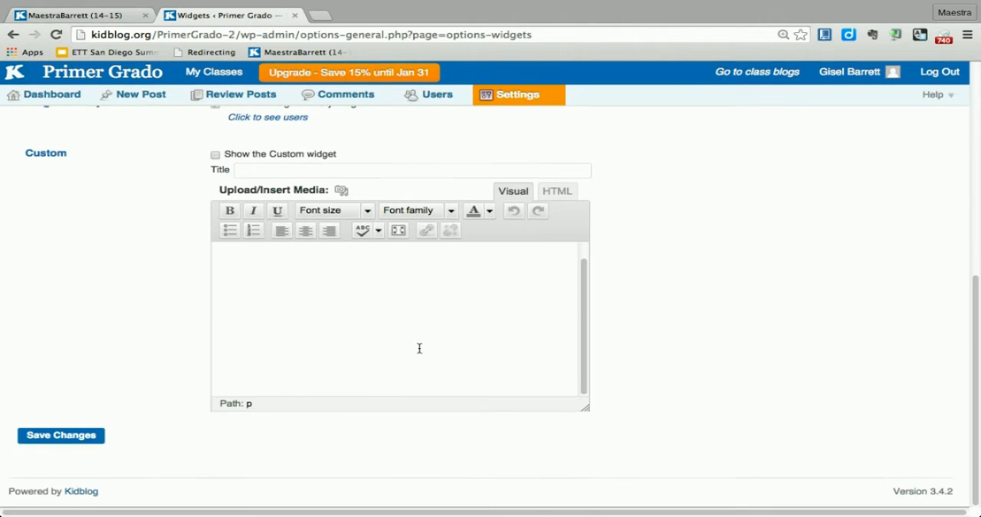
Step: Save the widget settings and view Ms. Barrett's Class in the Primer Grado sidebar blogroll
click(61, 435)
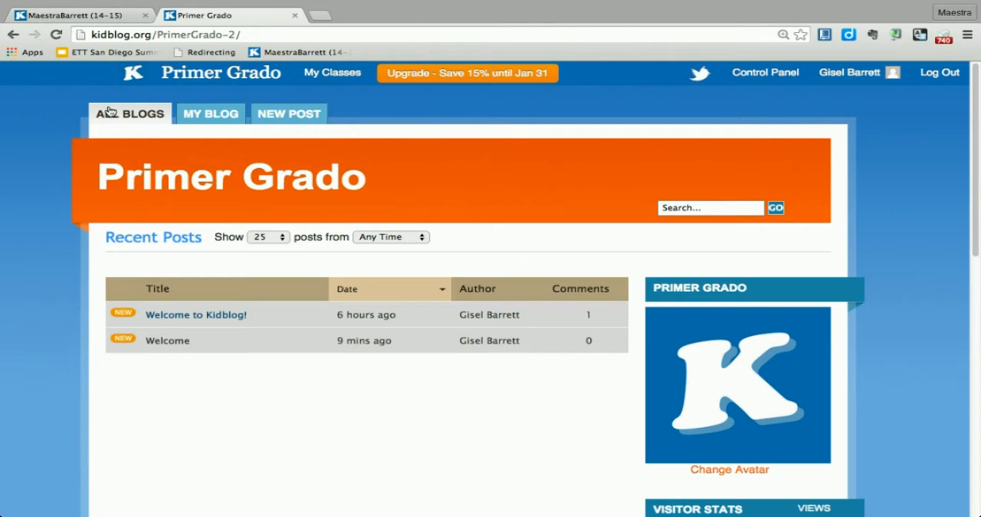
mouse_move(313, 228)
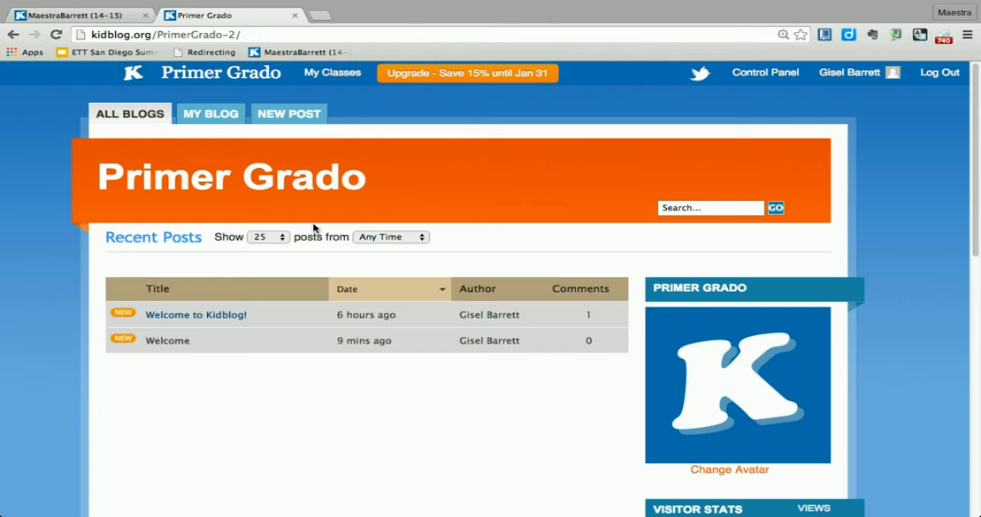
scroll(down, 3)
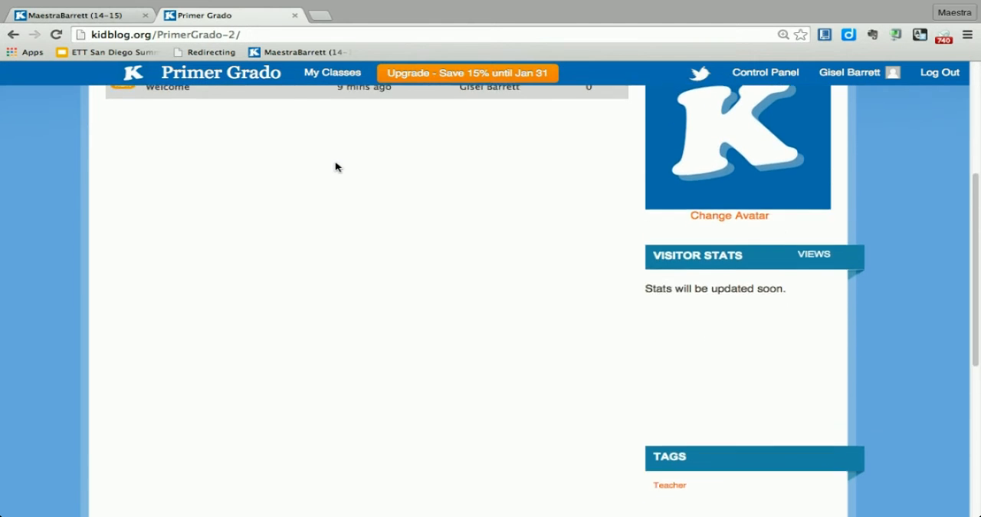
scroll(down, 3)
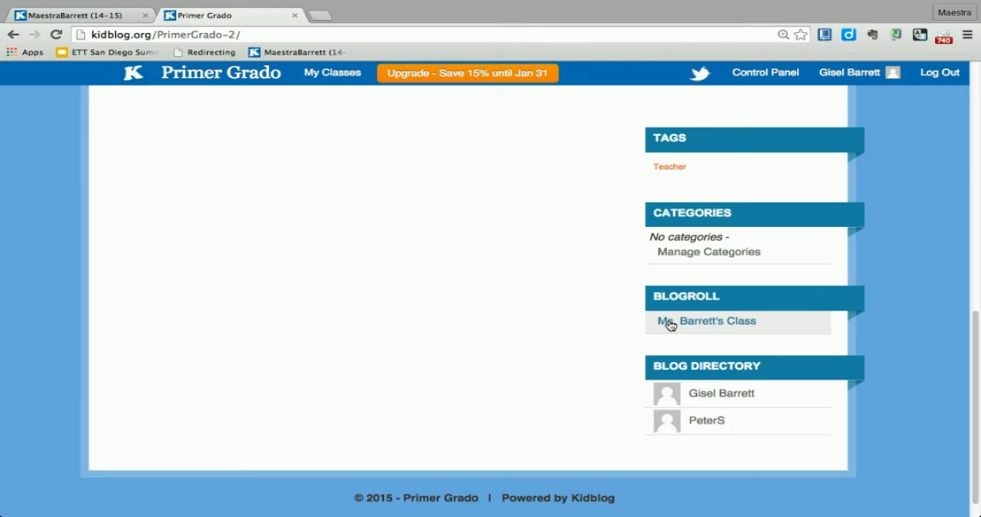
Step: Follow the blogroll link to Ms. Barrett's Class blog and browse its recent posts
click(707, 321)
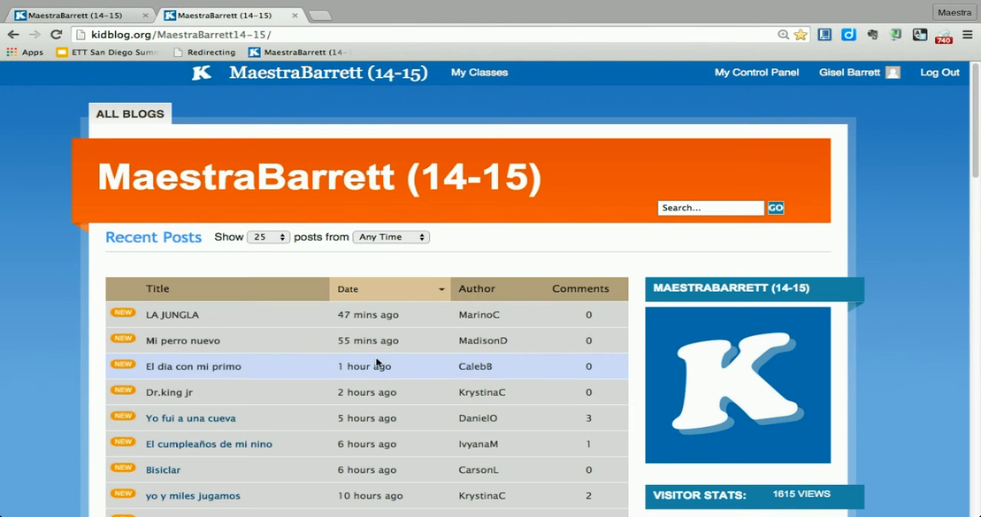
scroll(down, 3)
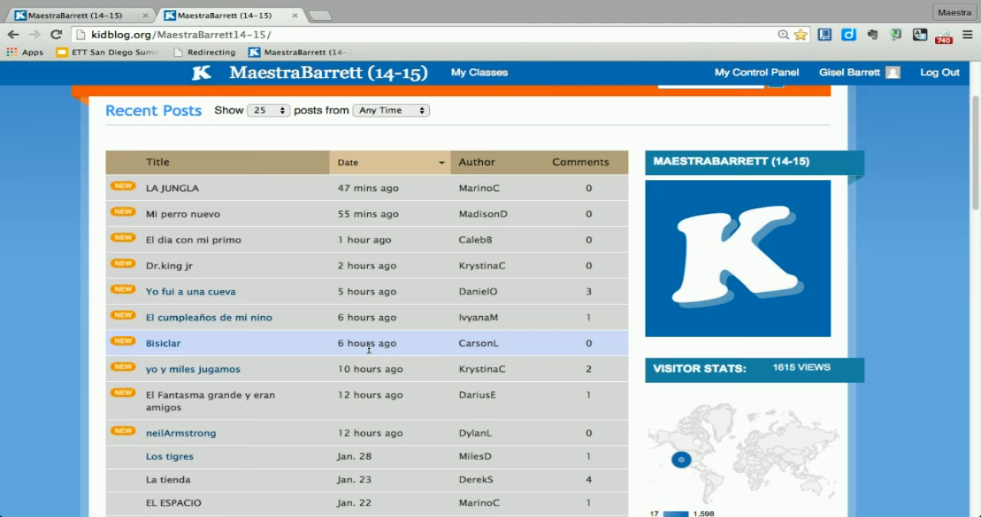
mouse_move(182, 213)
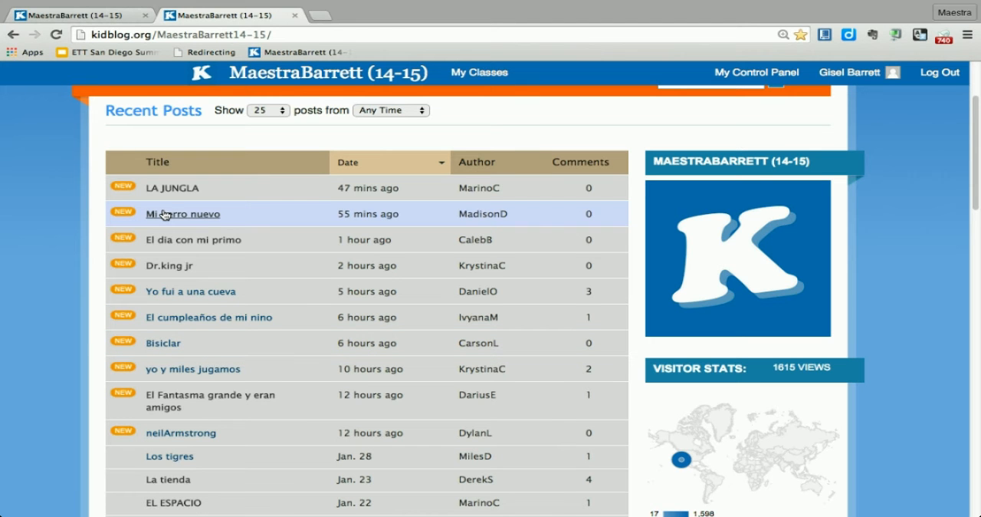
click(173, 188)
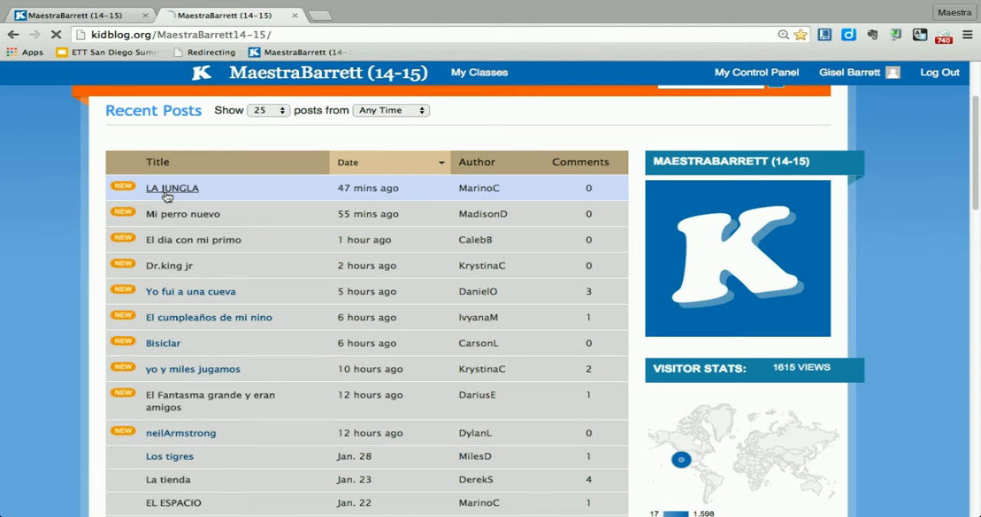
click(172, 188)
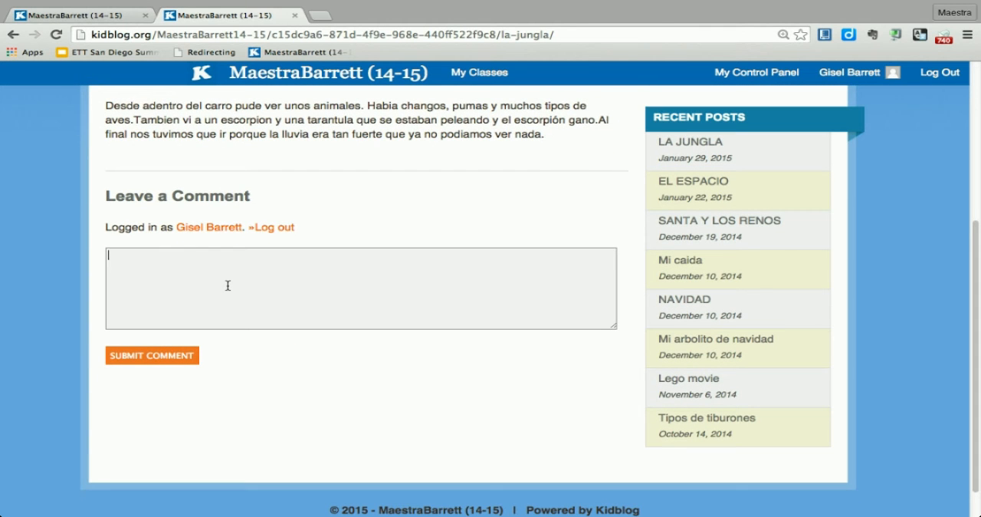
scroll(down, 3)
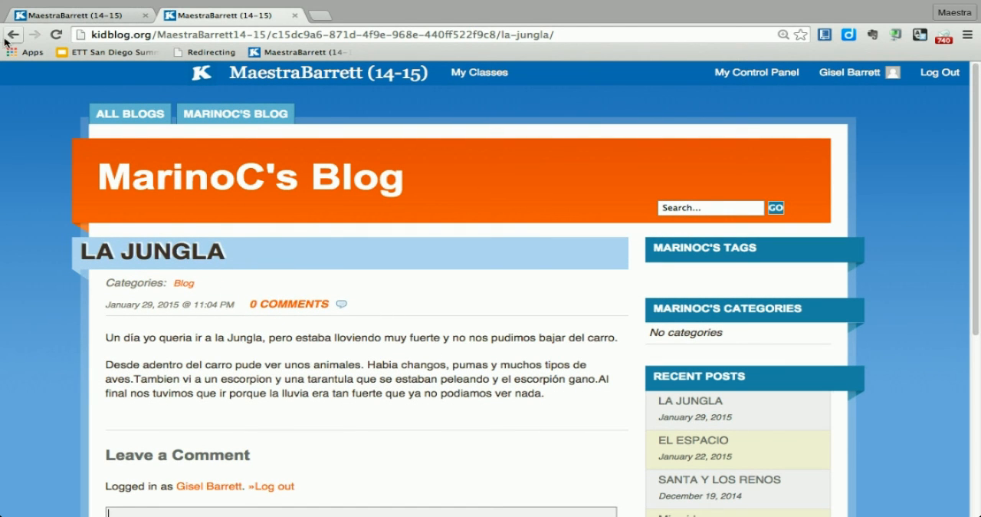
click(128, 113)
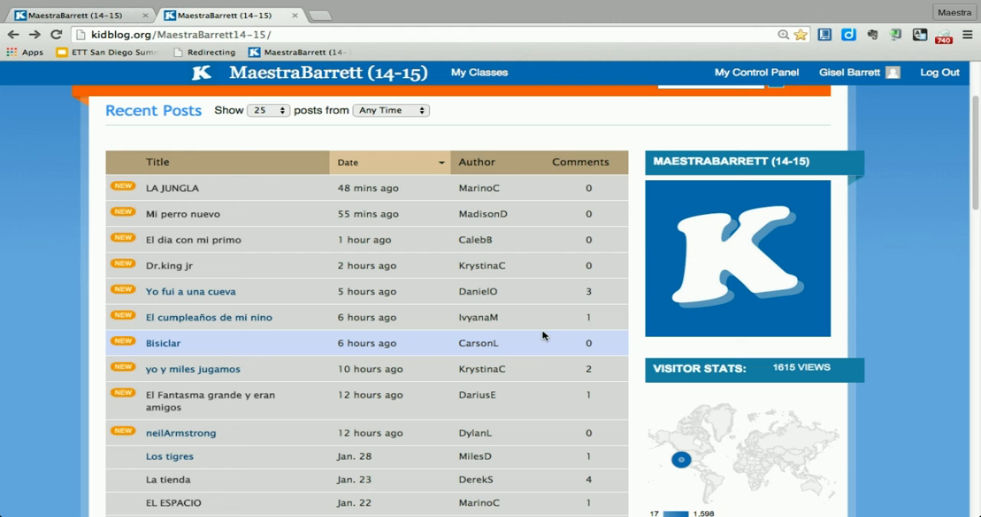